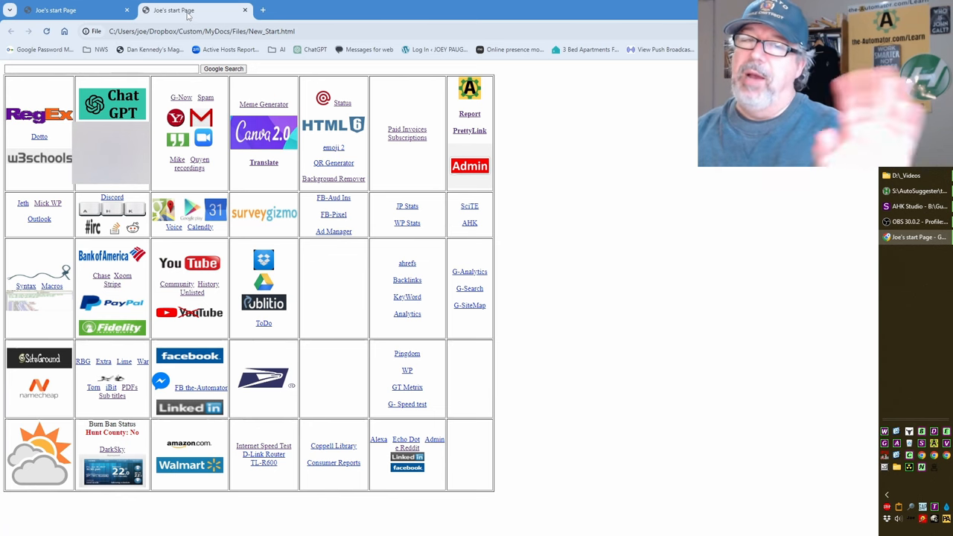
Restore down the Chrome start page window so the script editor and second page show behind it.
left_click(125, 9)
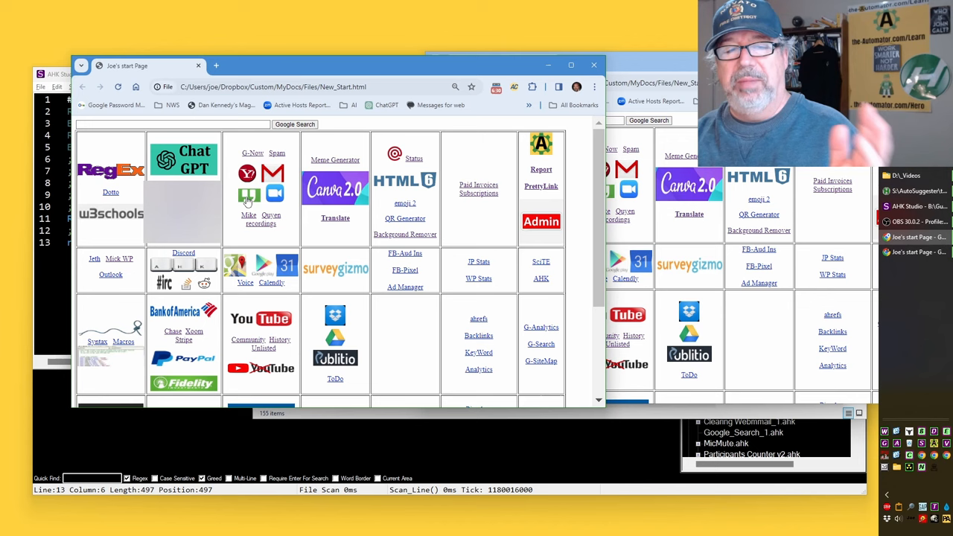
mouse_move(206, 214)
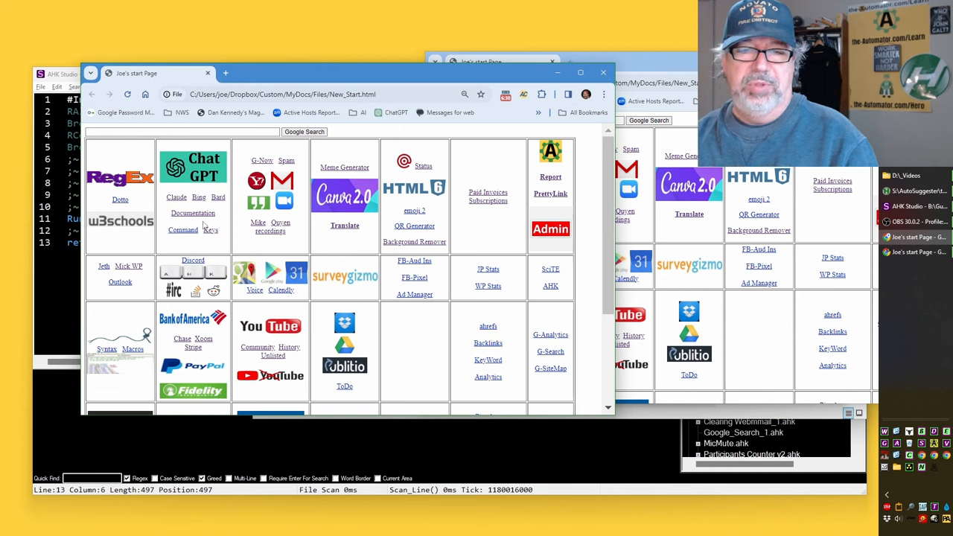
mouse_move(206, 226)
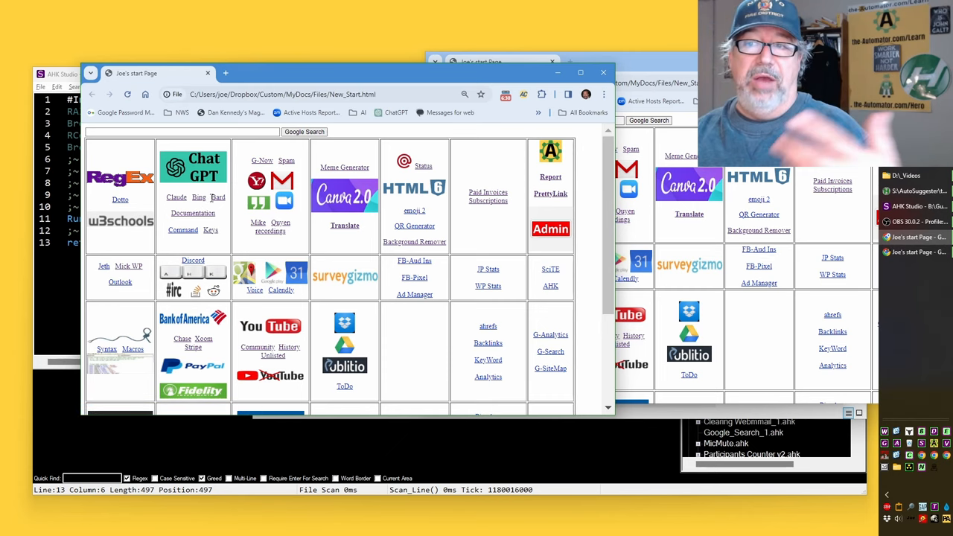
mouse_move(218, 197)
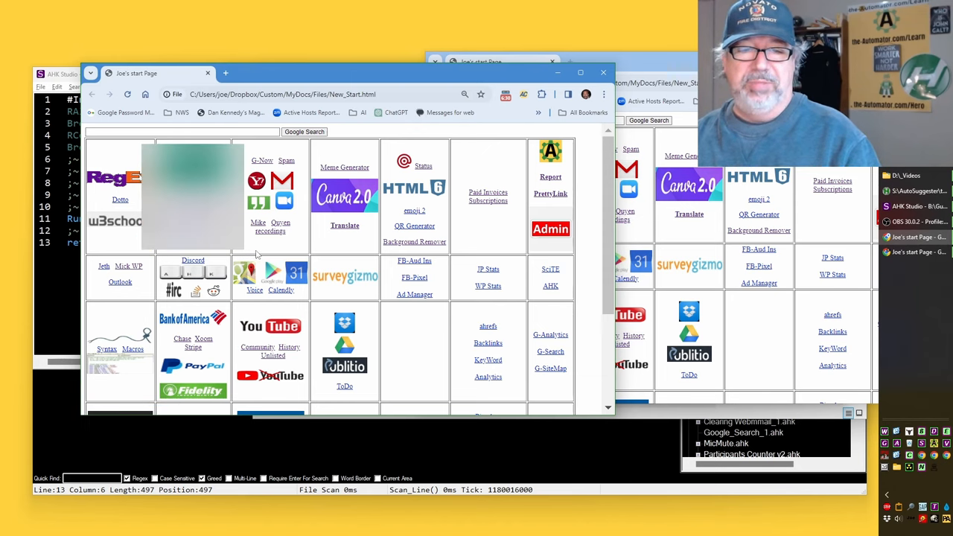
mouse_move(211, 182)
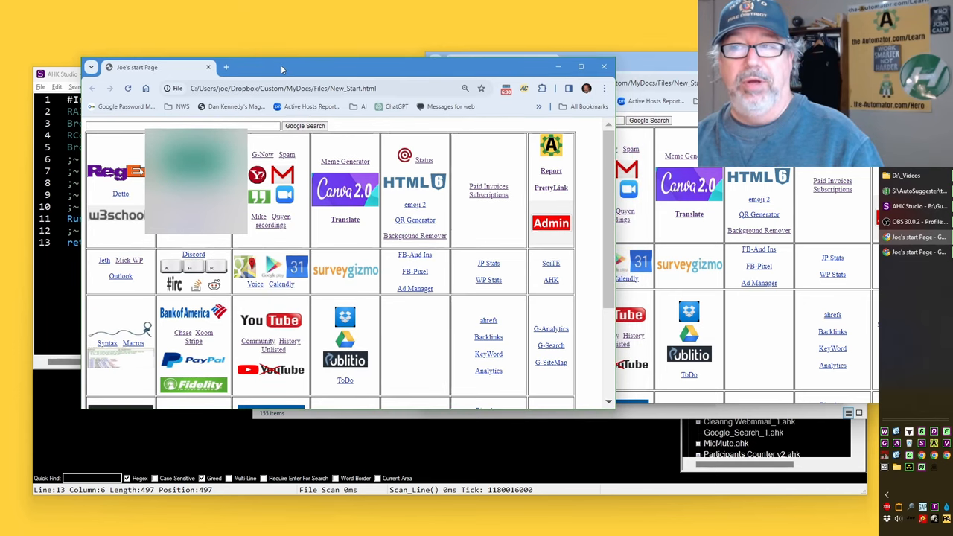
mouse_move(256, 181)
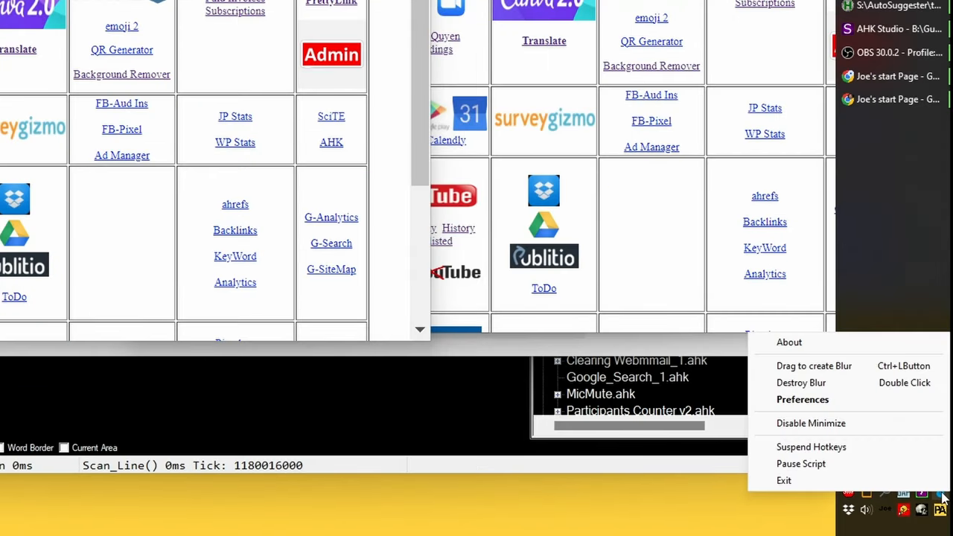
Open QuickBlur's preferences showing the blur mouse hotkey set to Ctrl with Left button.
left_click(803, 399)
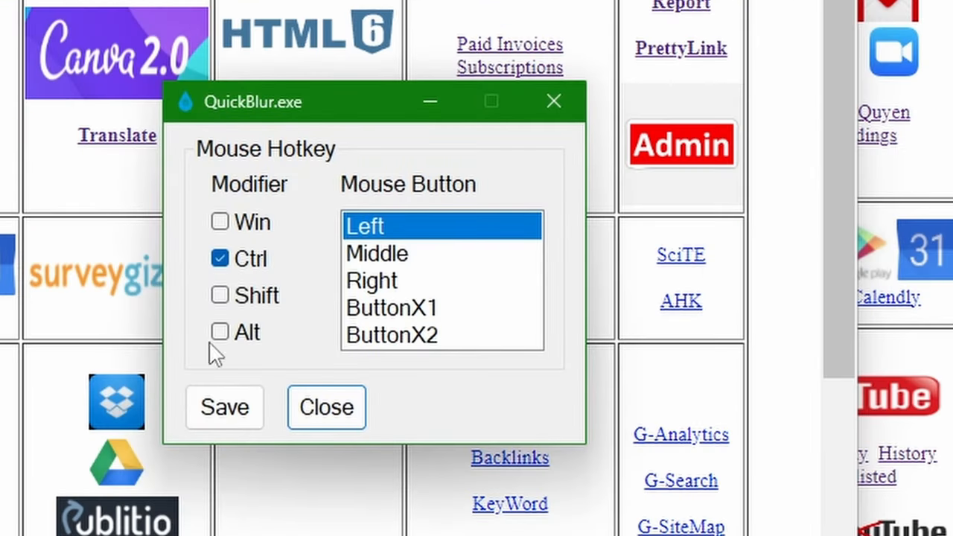
mouse_move(429, 335)
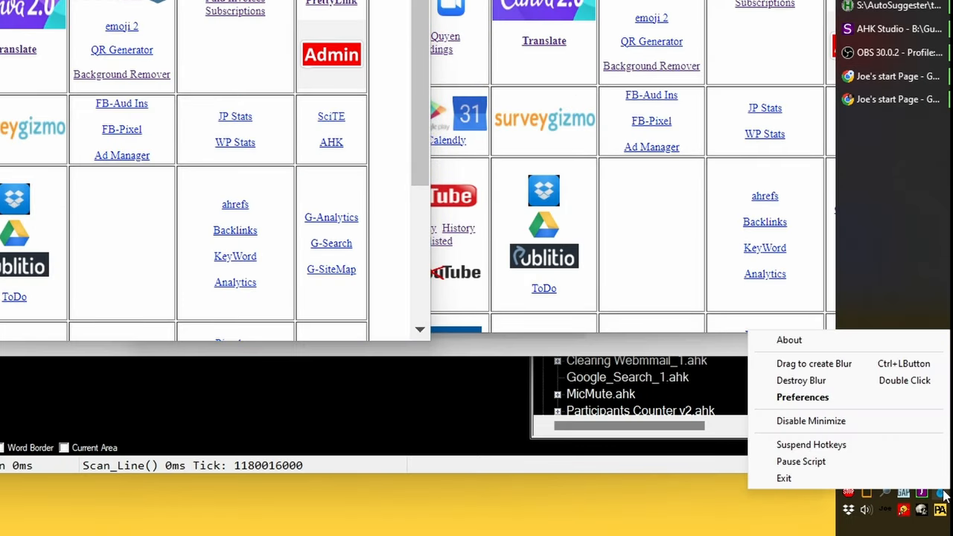
mouse_move(813, 363)
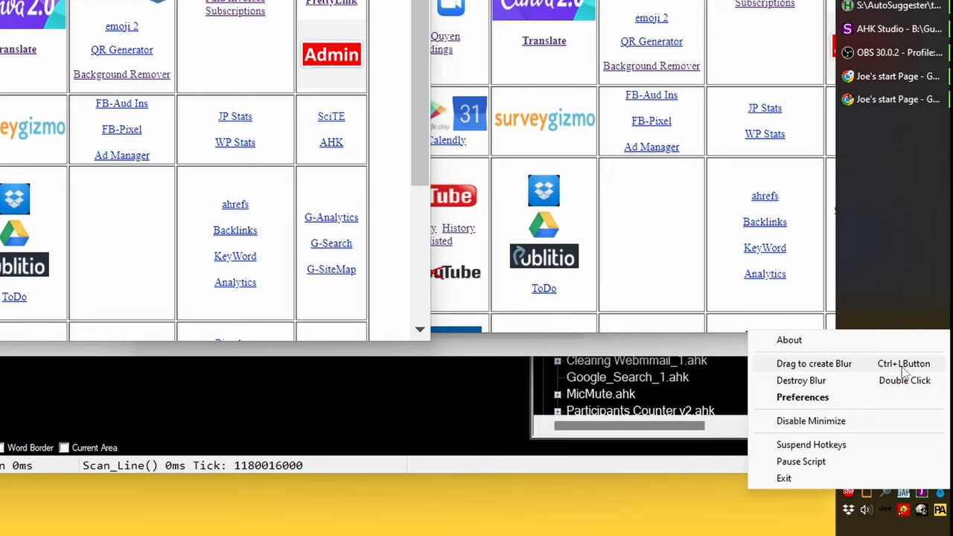
mouse_move(904, 381)
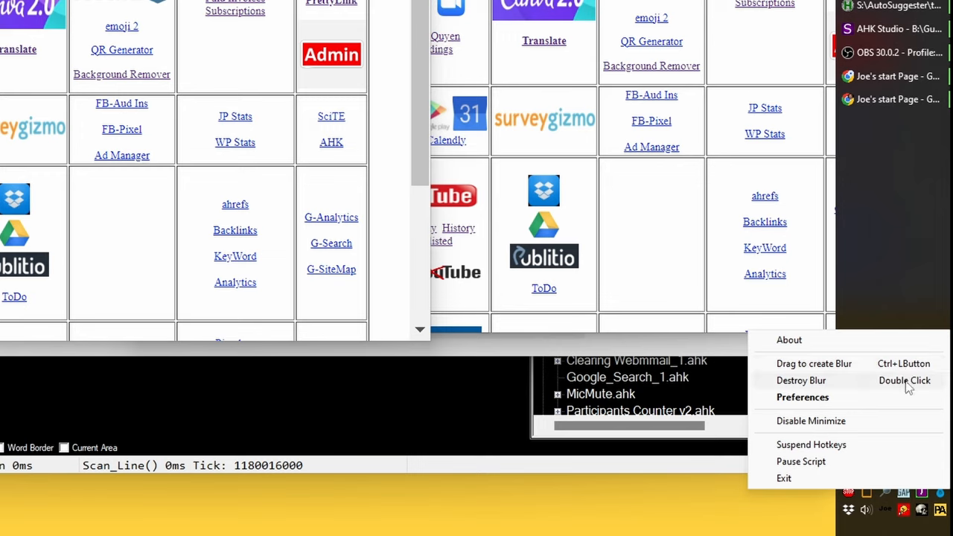
mouse_move(891, 395)
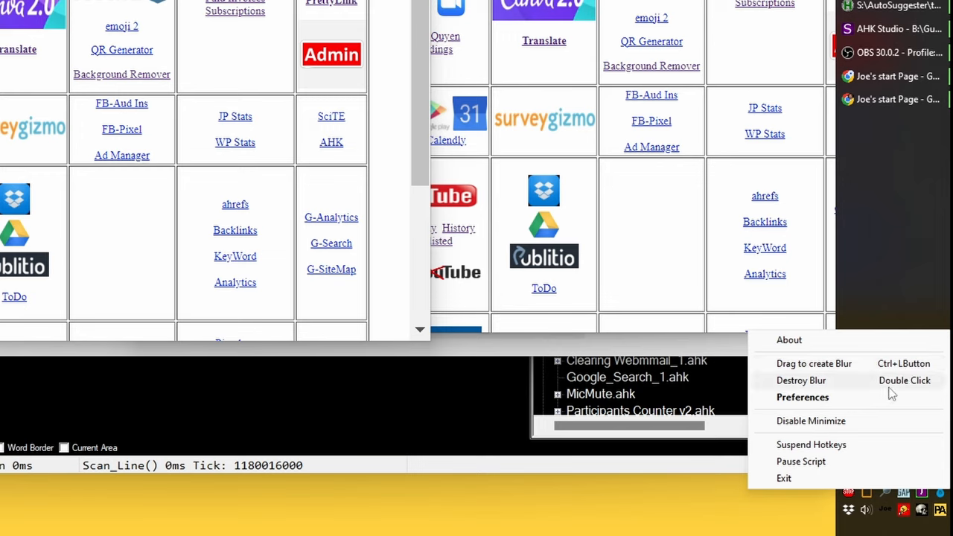
mouse_move(813, 363)
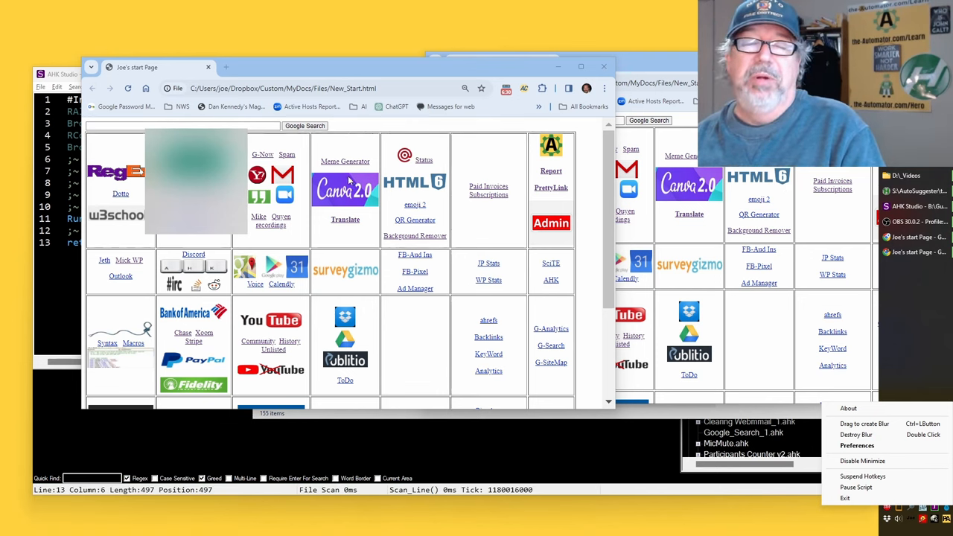
mouse_move(488, 125)
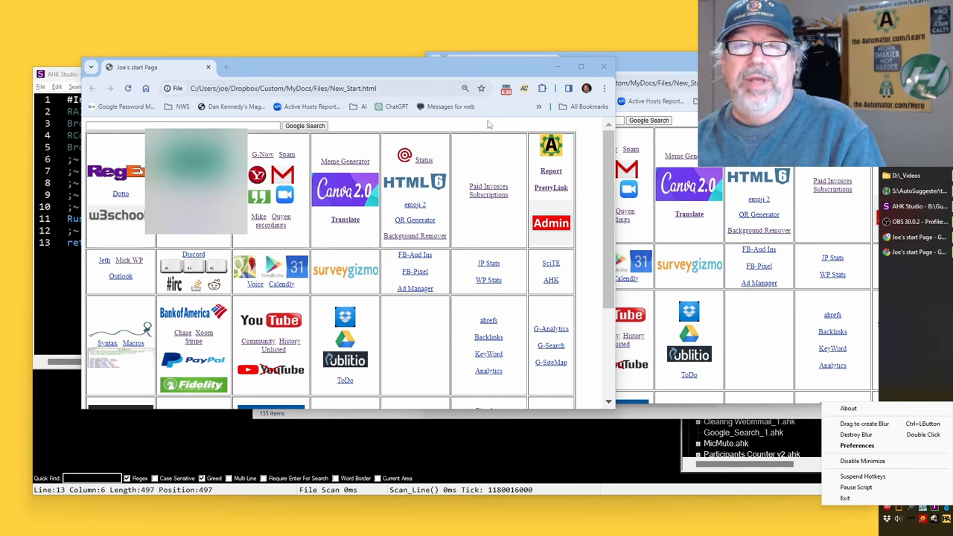